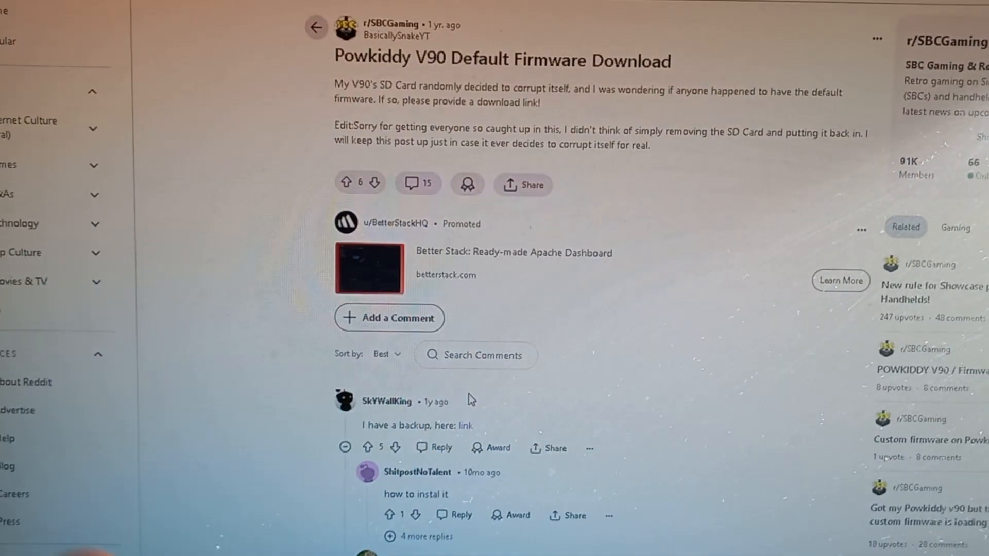
pyautogui.scroll(-3)
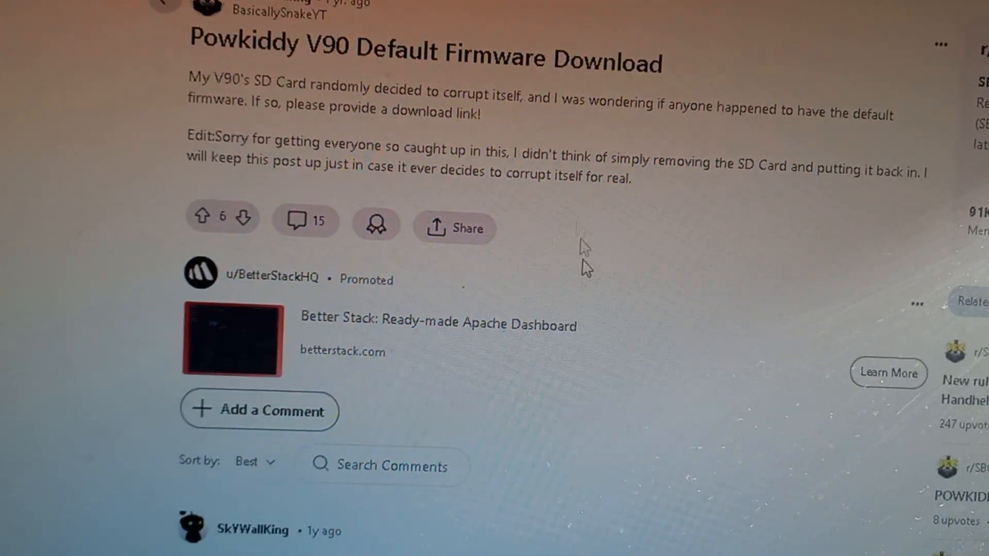
pyautogui.scroll(-3)
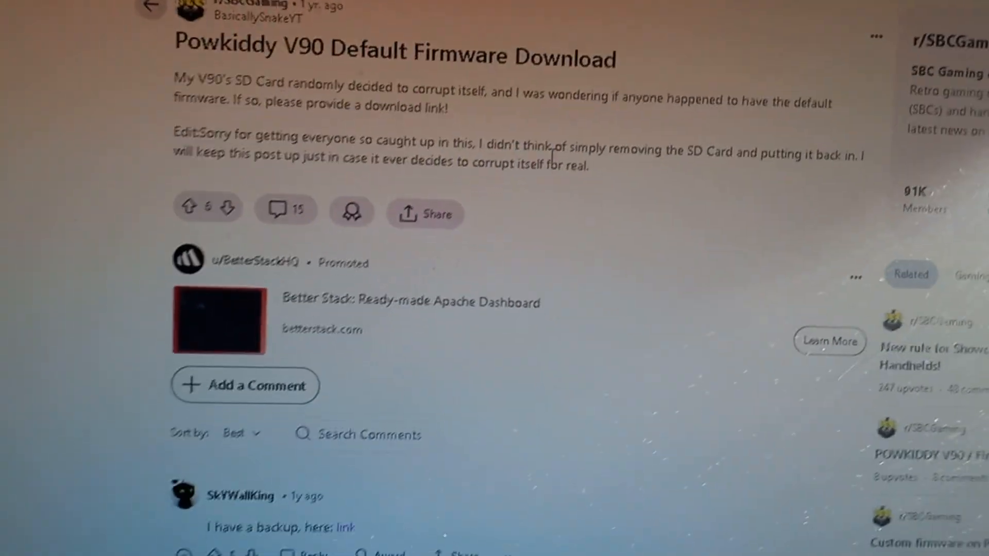
pyautogui.scroll(-3)
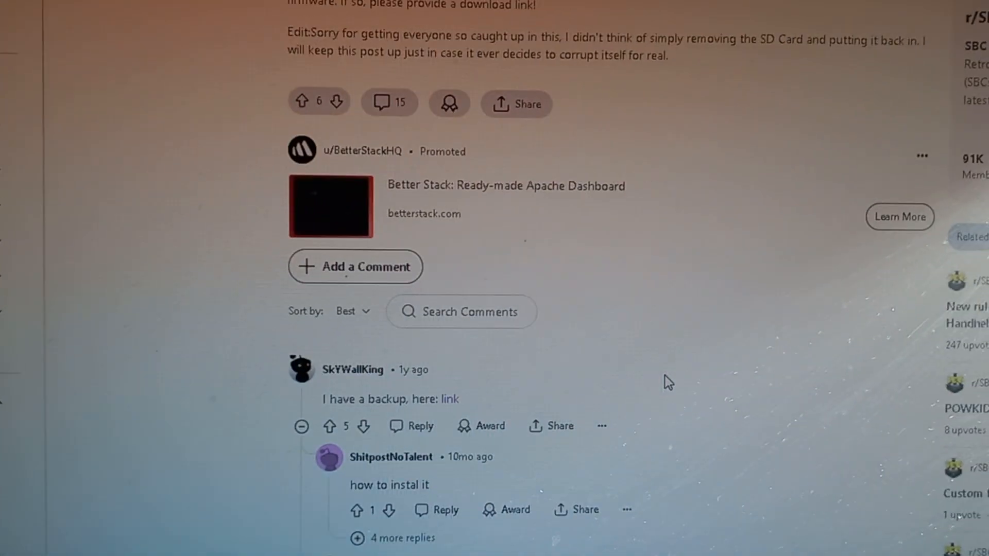
pyautogui.scroll(-3)
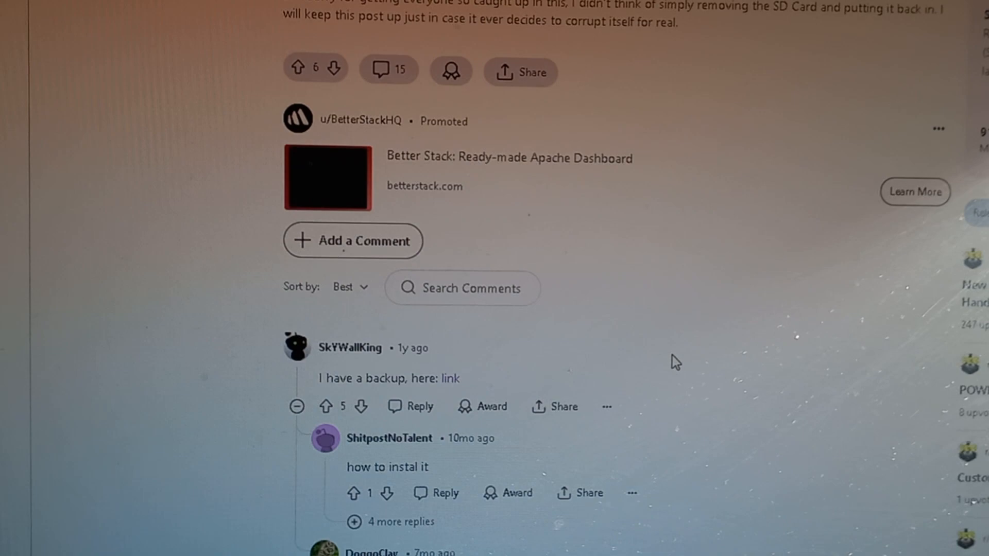